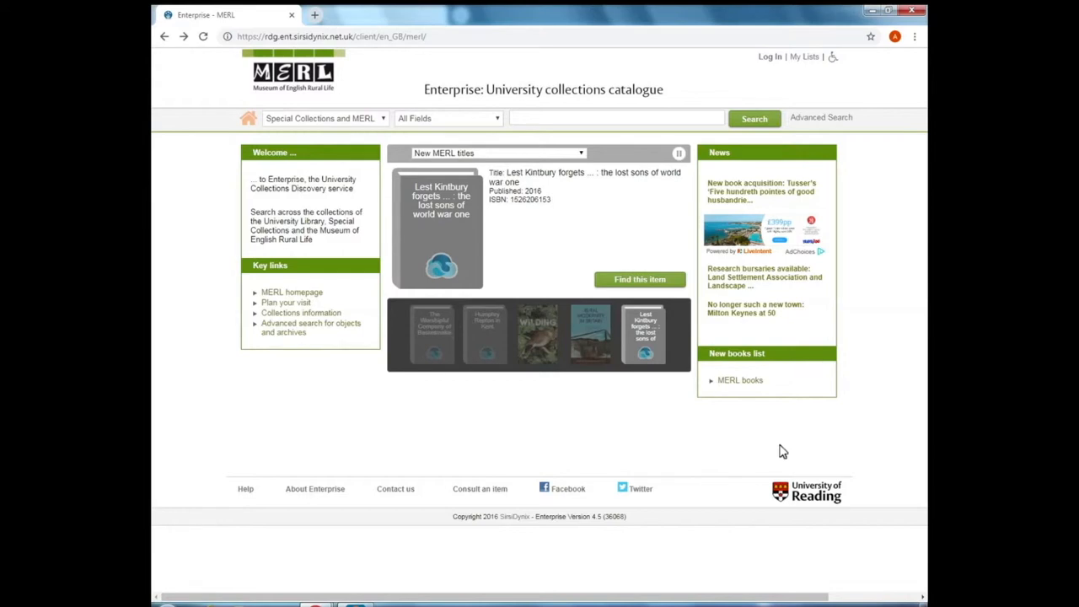
mouse_move(569, 154)
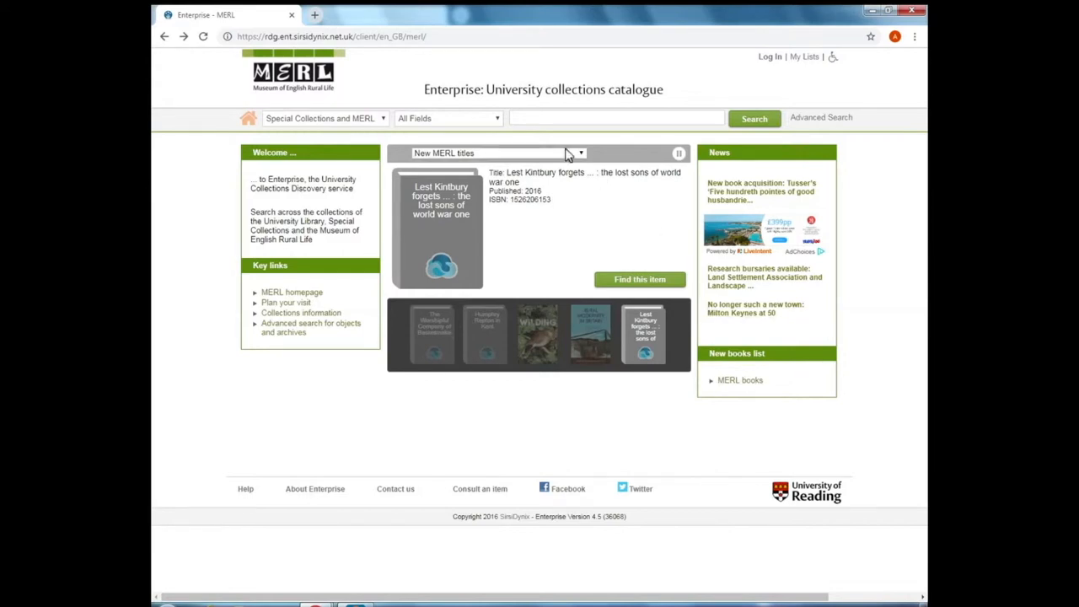
- Enter the query "PH" cows in the MERL catalogue search box
click(616, 118)
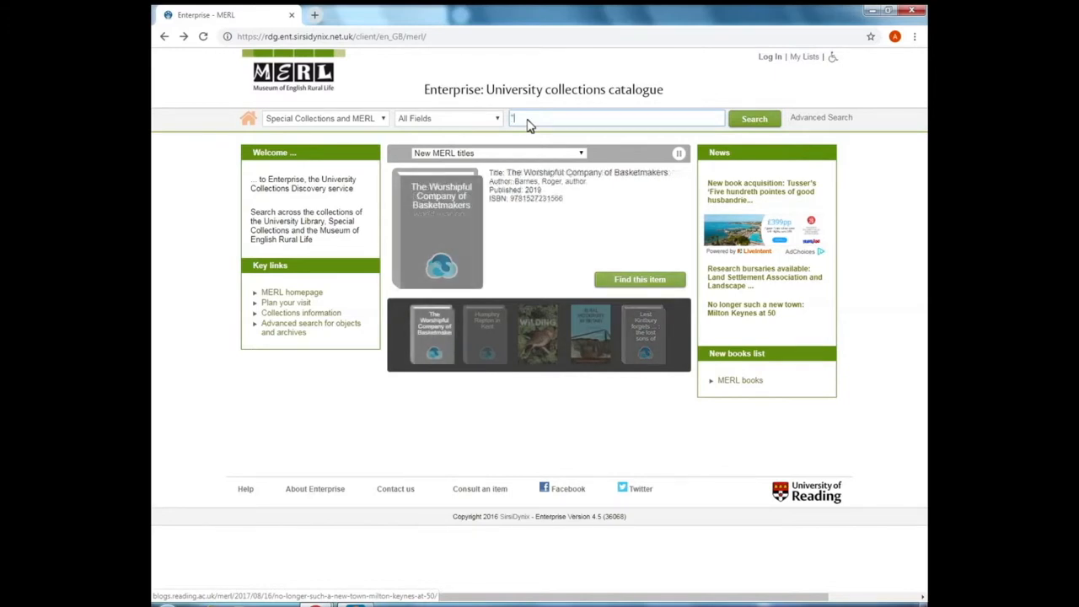
text(P)
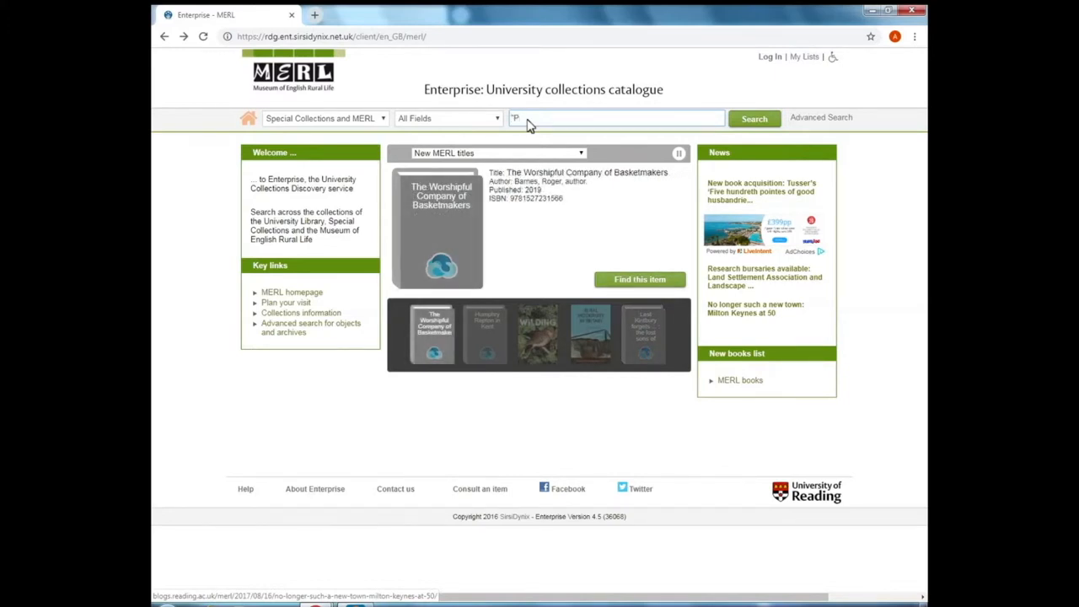
text(H)
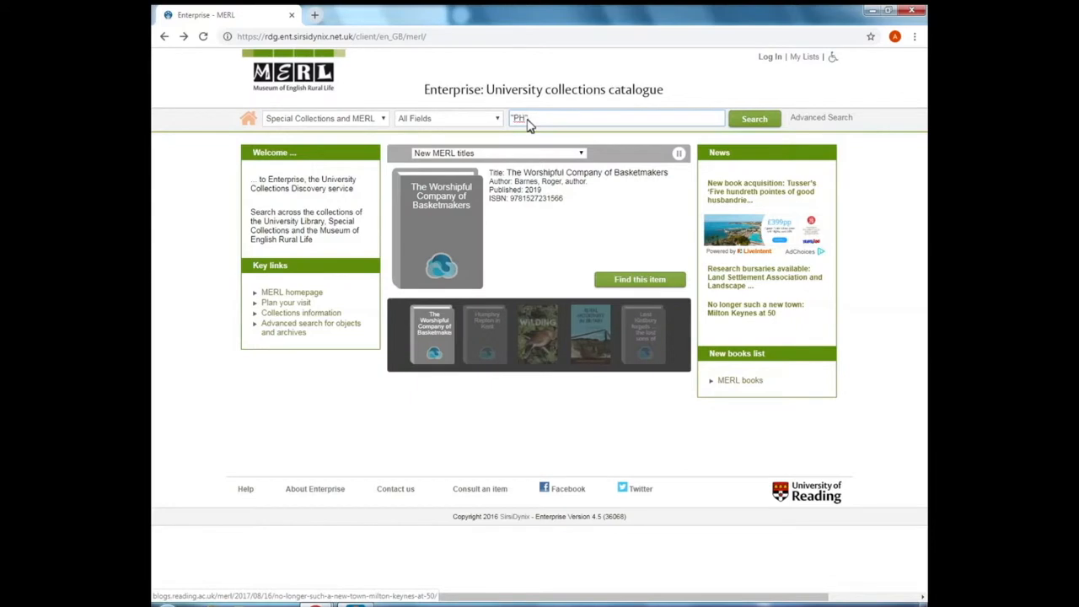
mouse_move(546, 125)
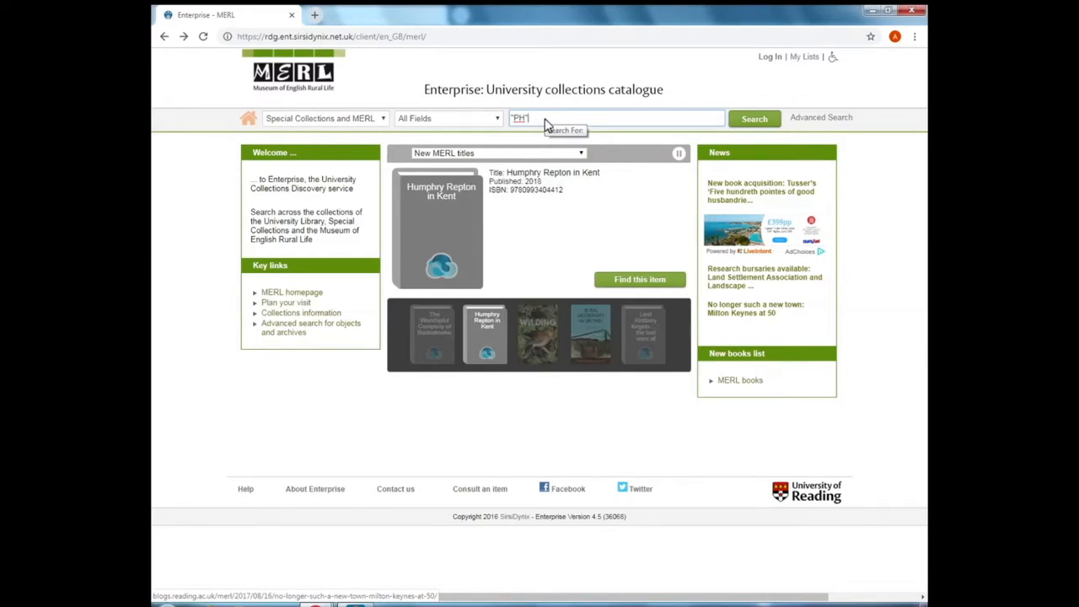
text(cows)
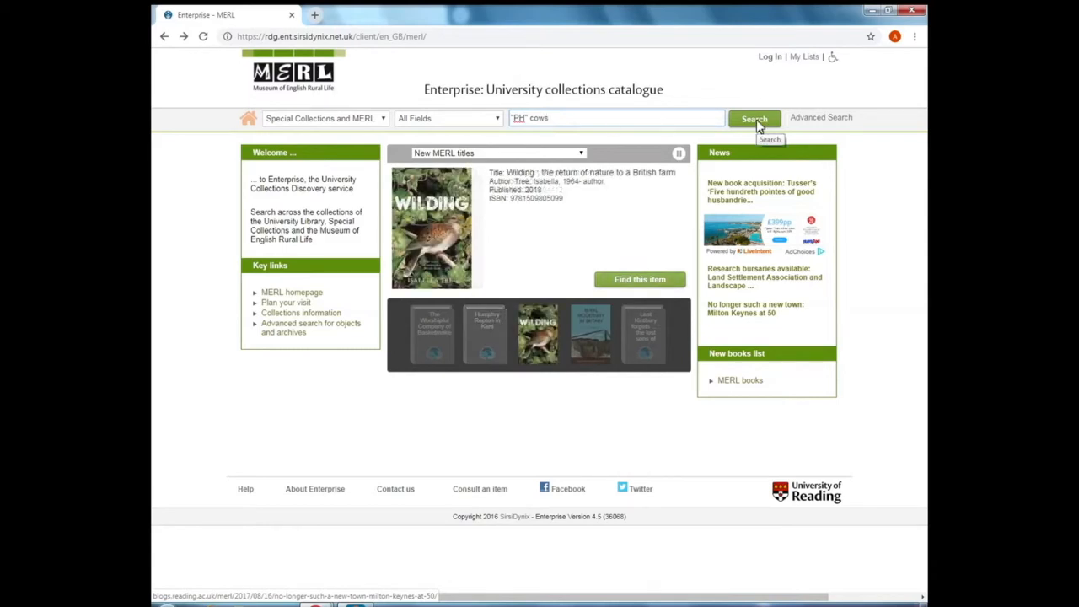
- Run the "PH" cows search and open the Ayrshire cows record from the 632 results
click(753, 118)
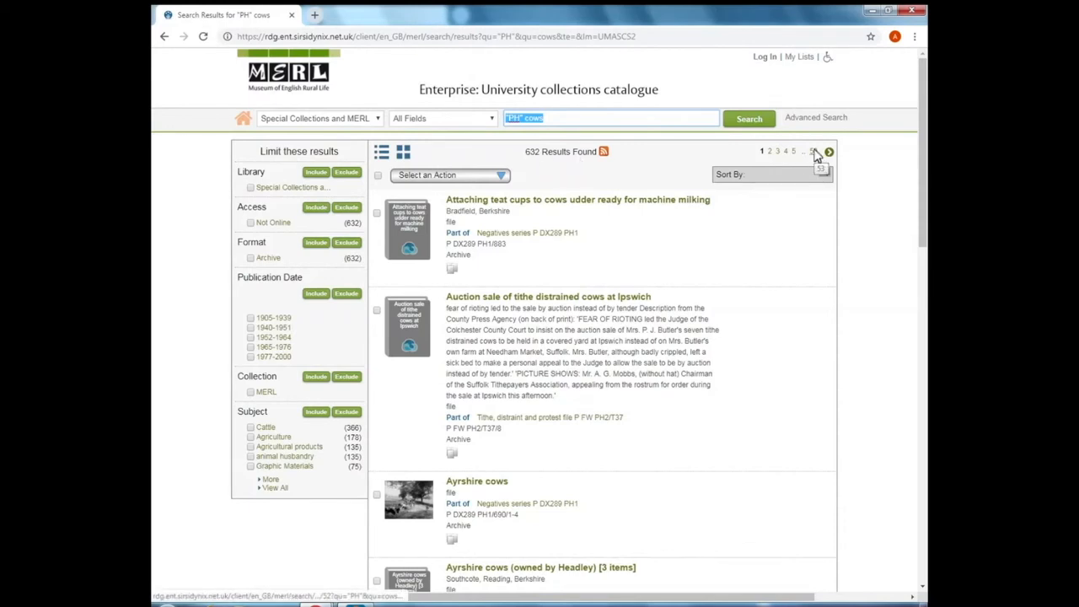
mouse_move(640, 171)
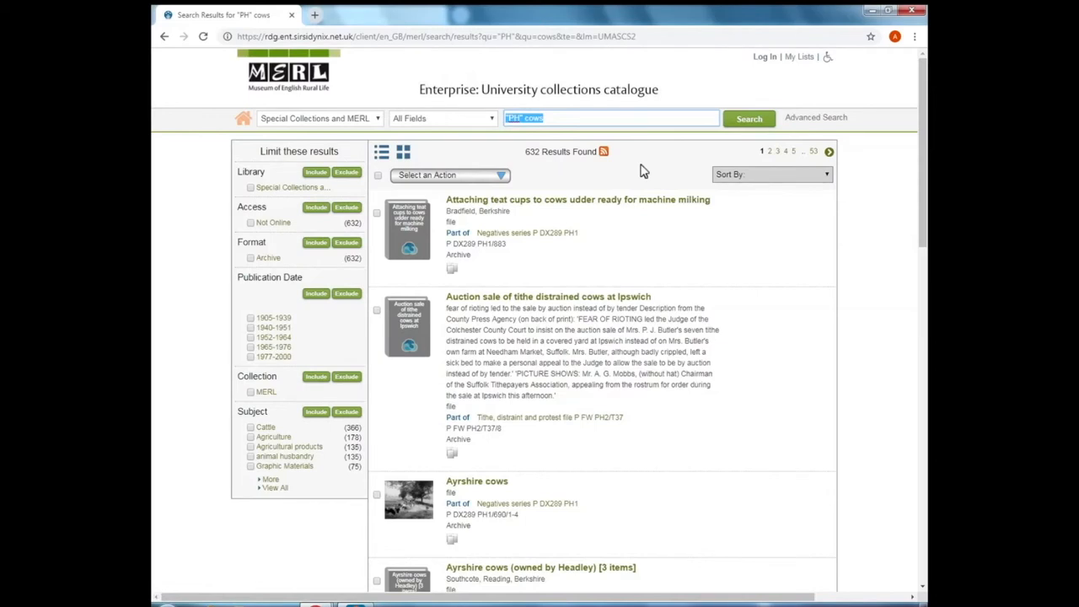
mouse_move(727, 449)
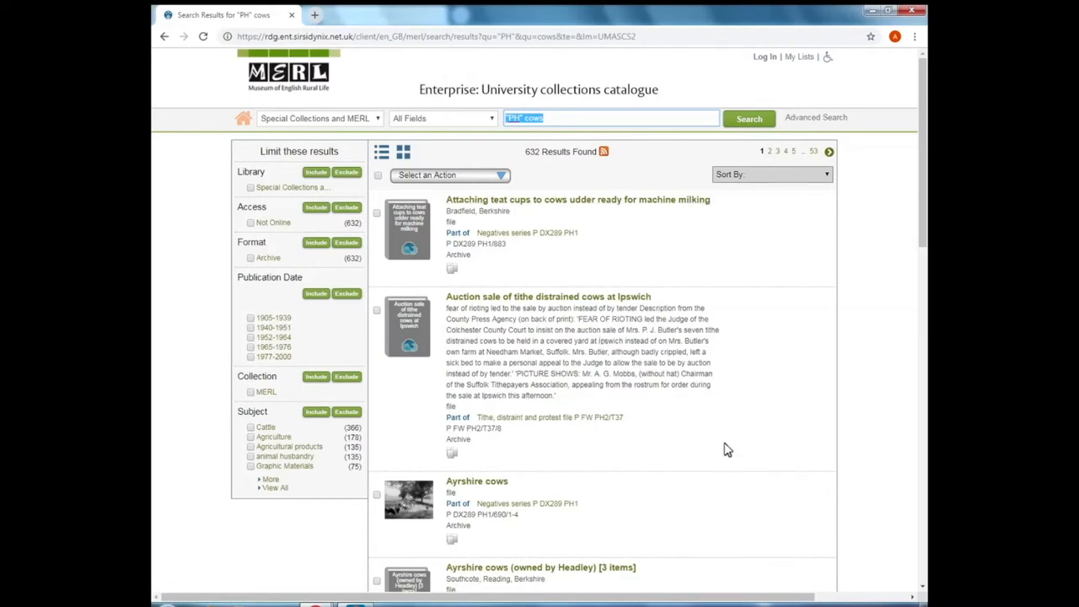
click(476, 481)
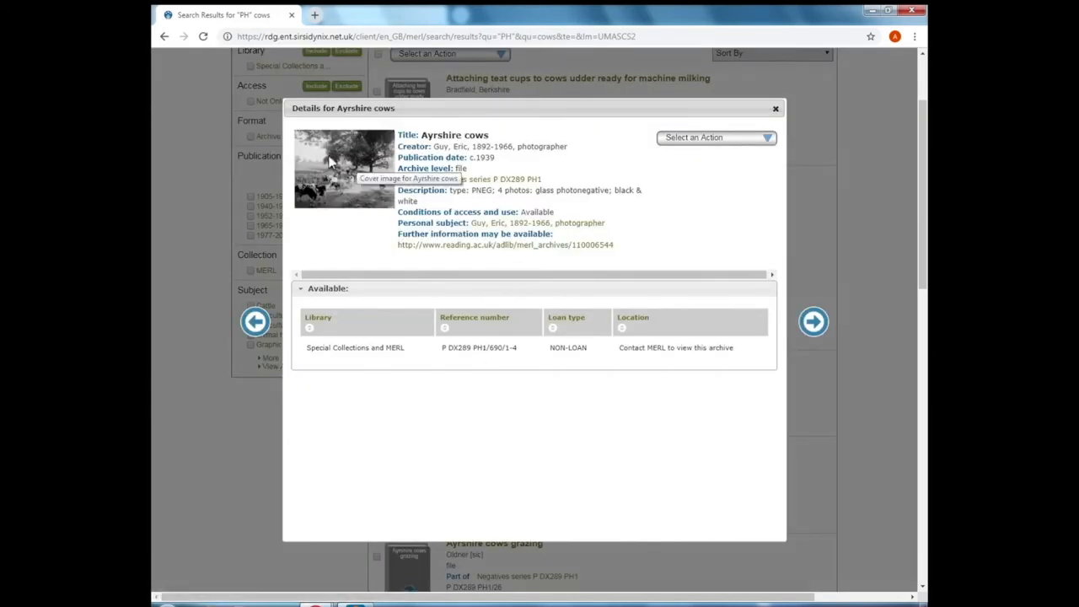
click(343, 167)
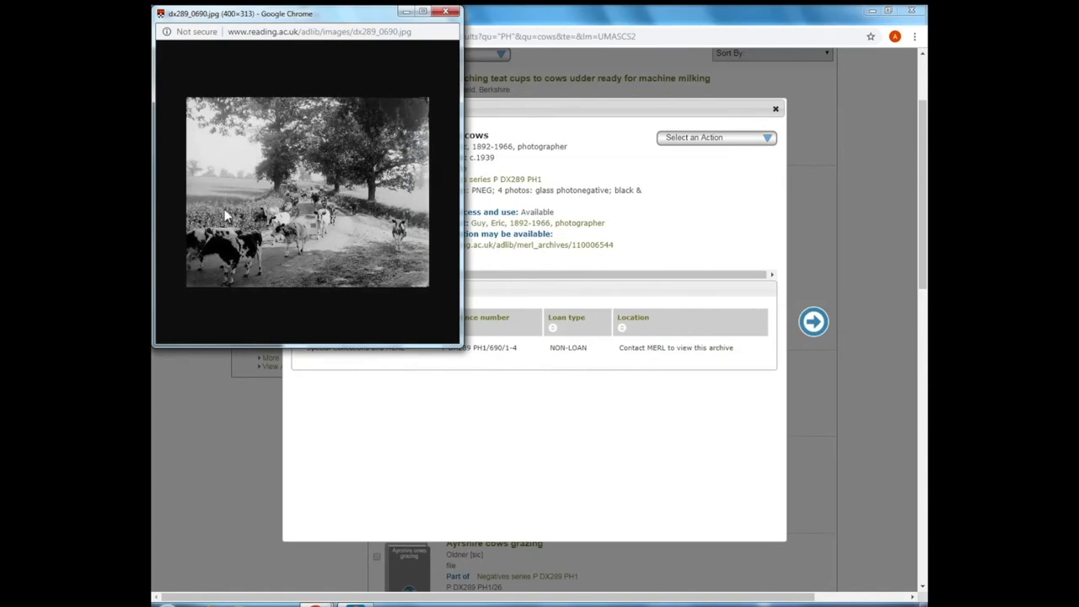
mouse_move(291, 161)
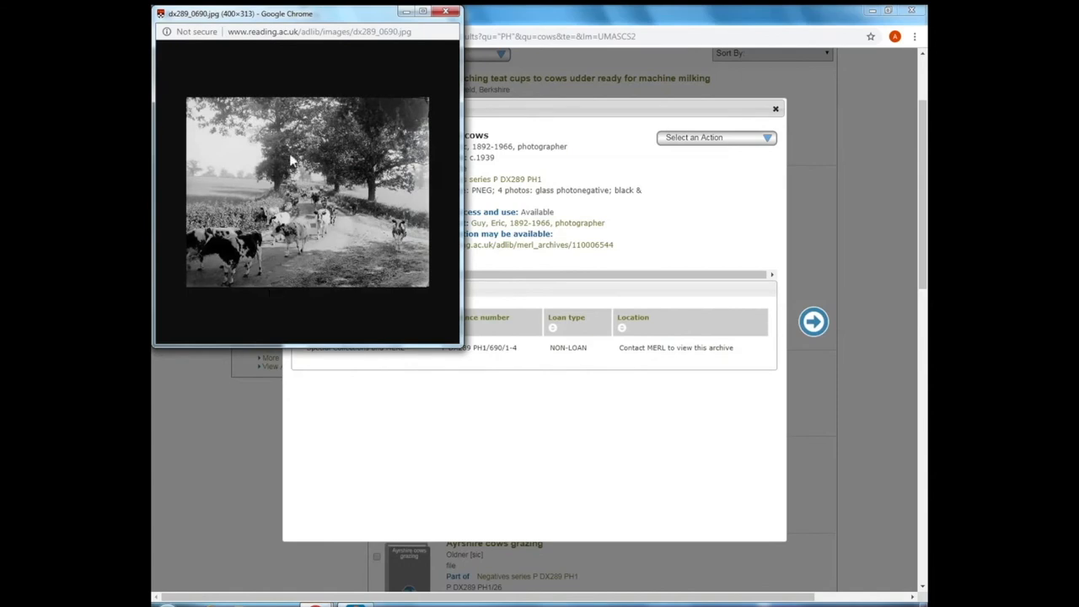
mouse_move(356, 190)
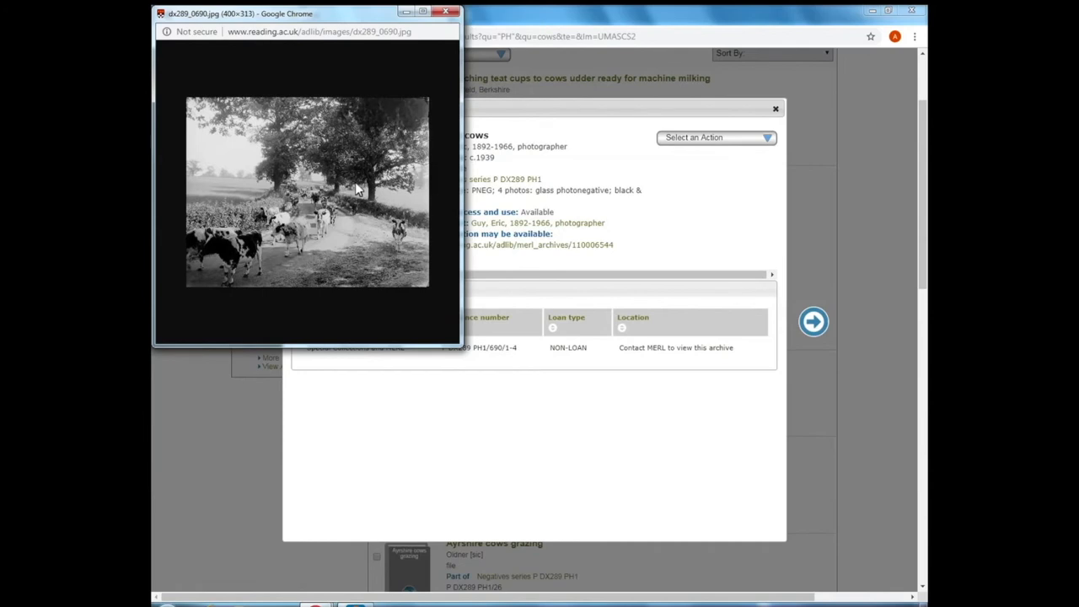
mouse_move(390, 189)
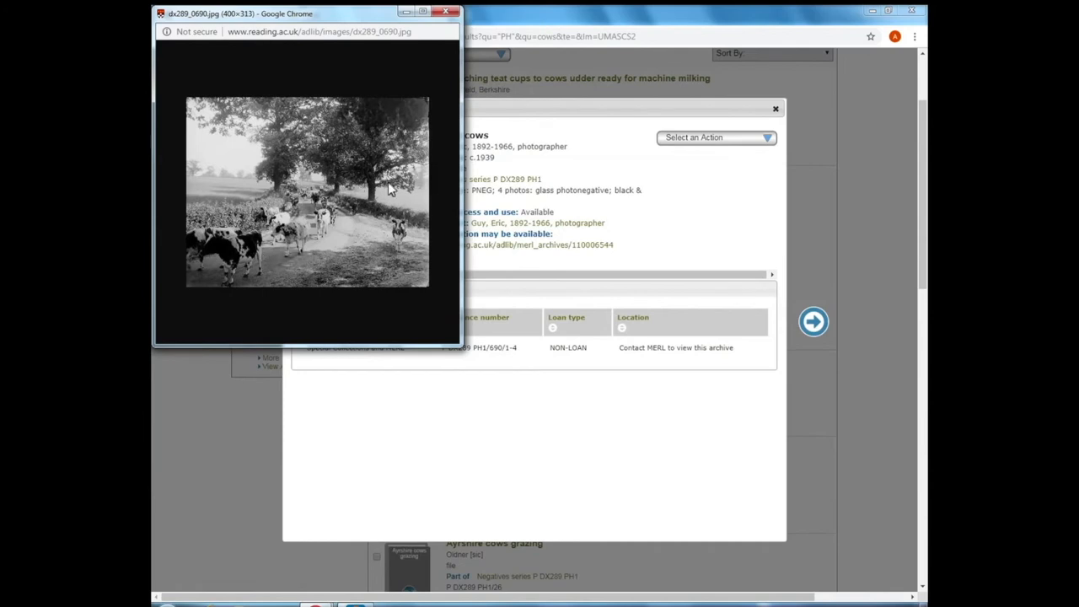
mouse_move(375, 192)
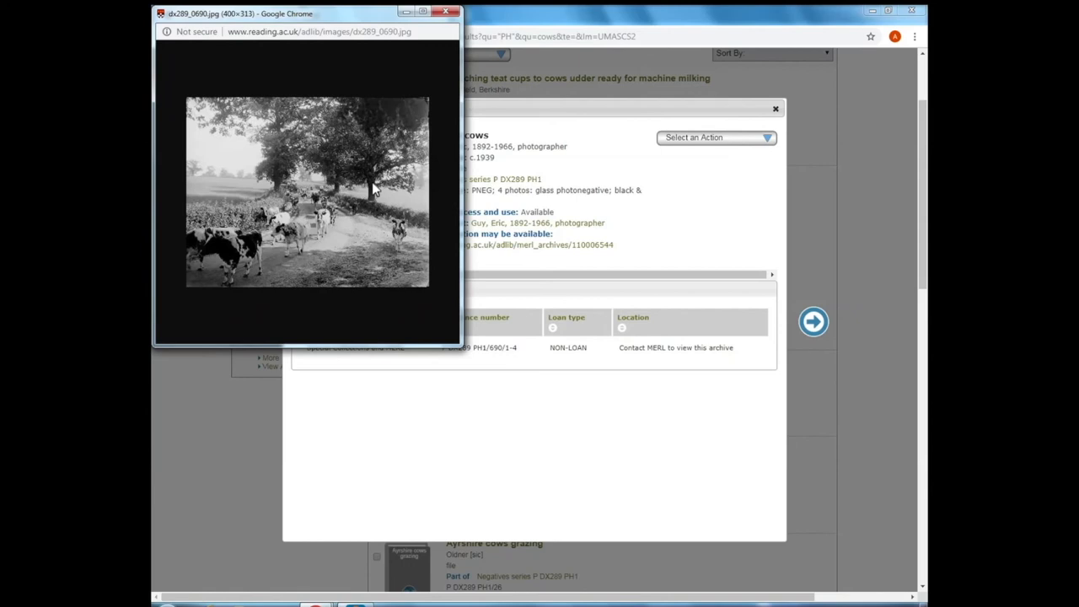
click(445, 11)
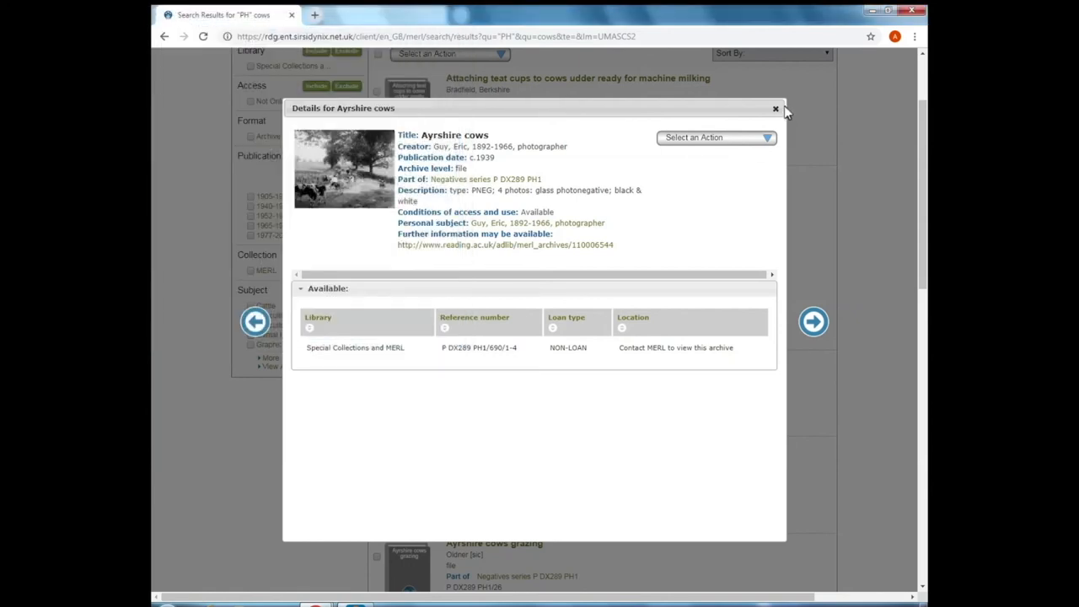